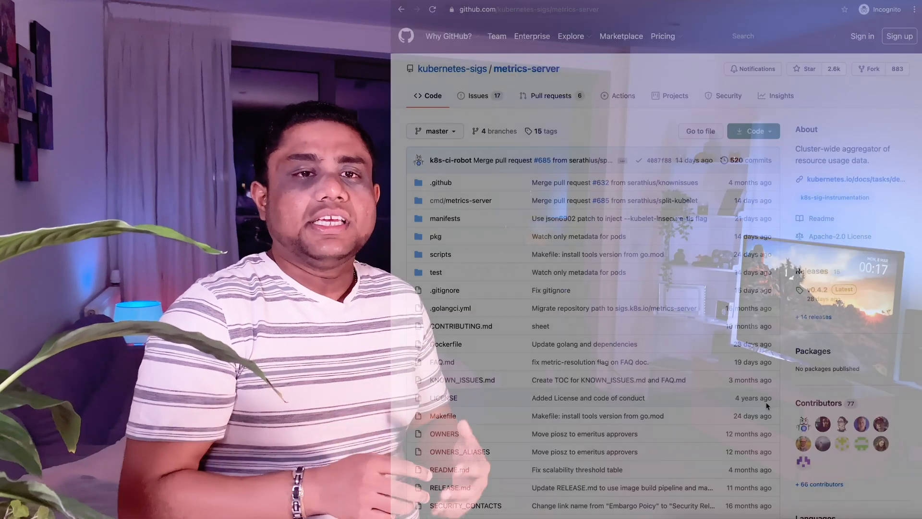
pyautogui.scroll(-3)
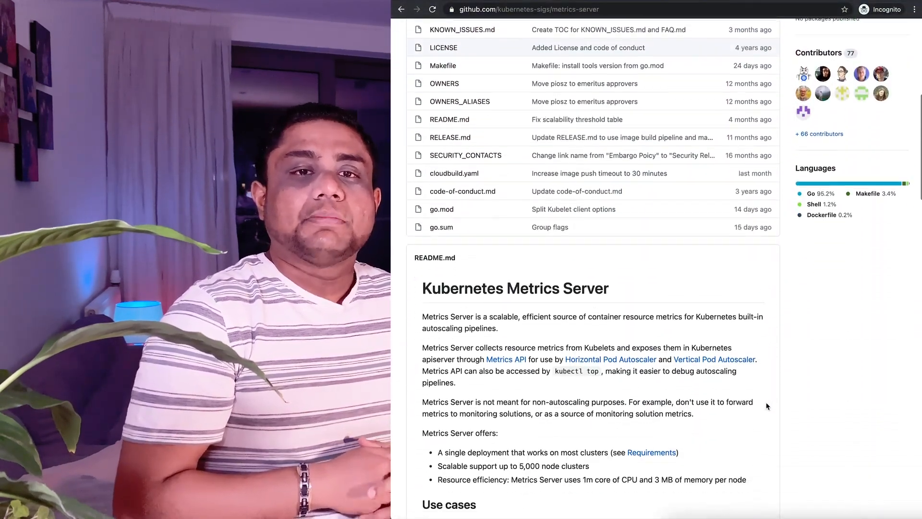
pyautogui.scroll(-3)
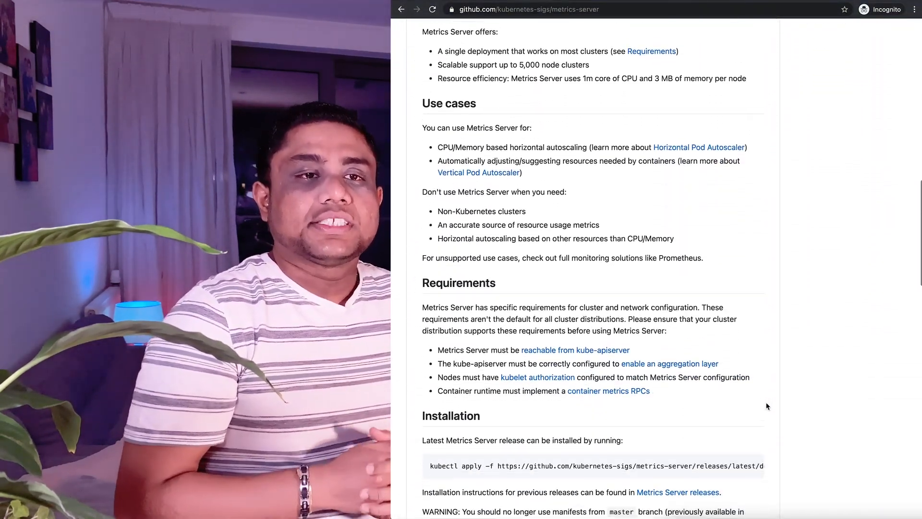
pyautogui.scroll(-3)
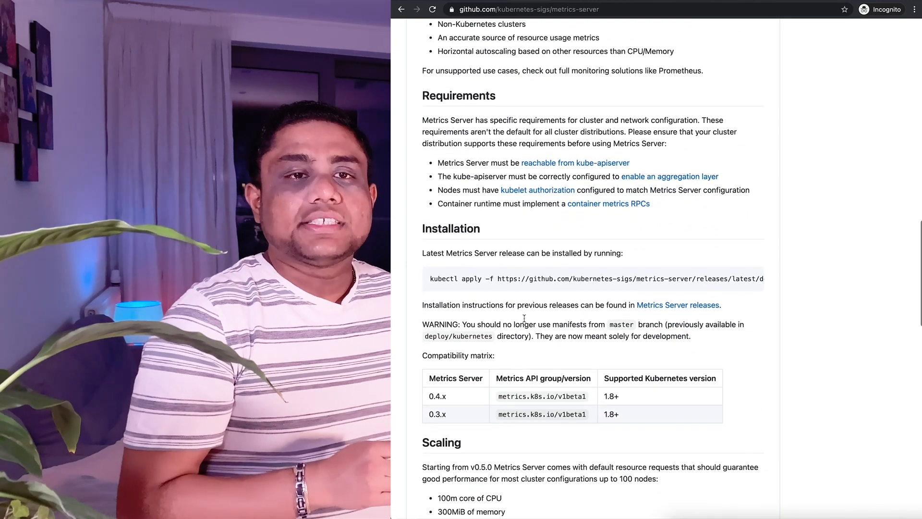